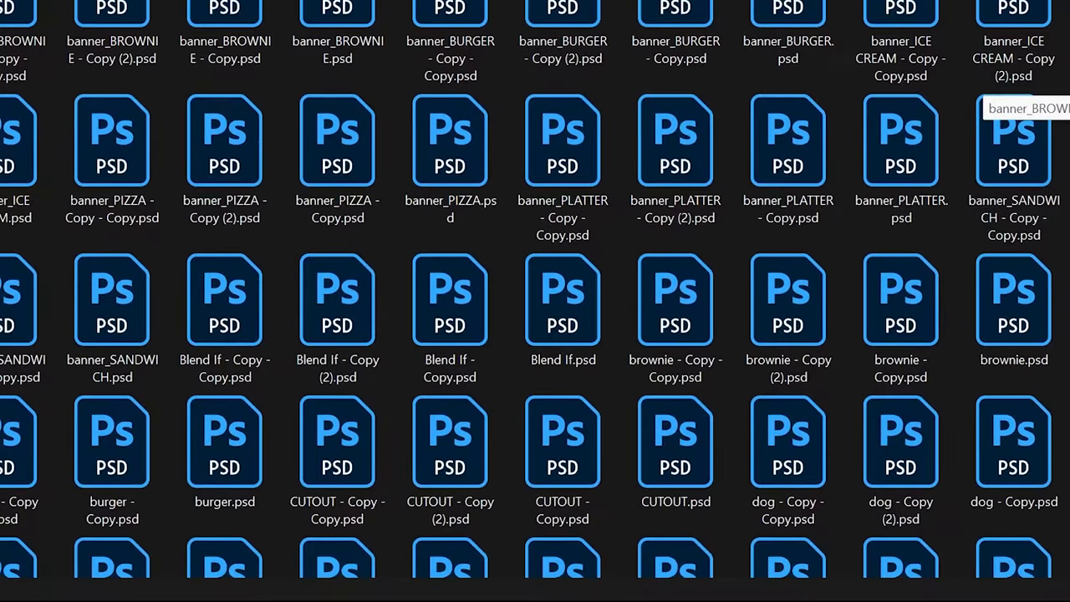
Browse down through the folder of PSD files in File Explorer
scroll("down", 3)
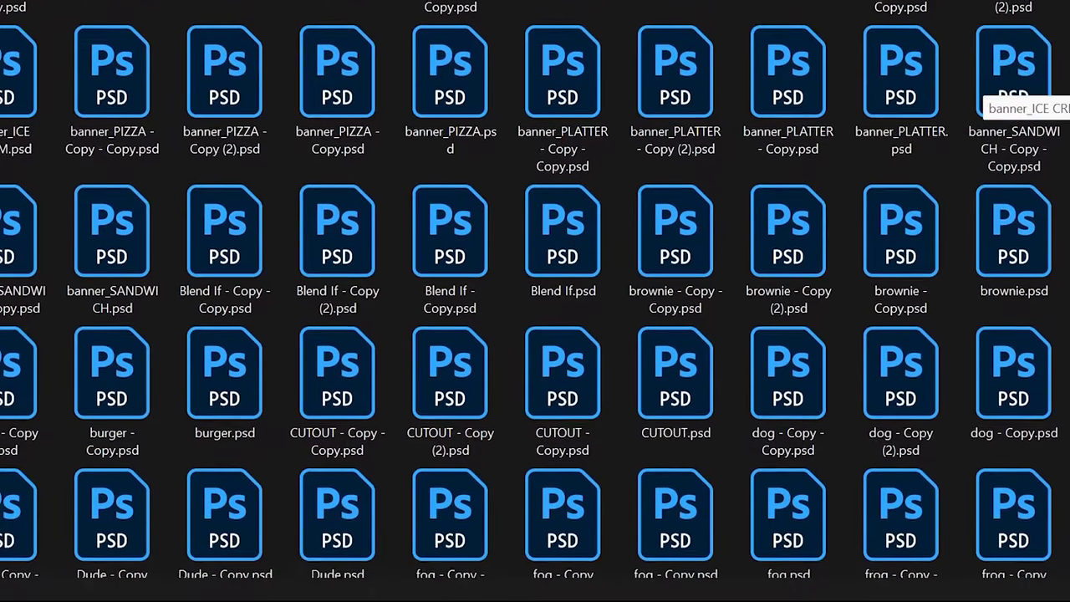
scroll("down", 3)
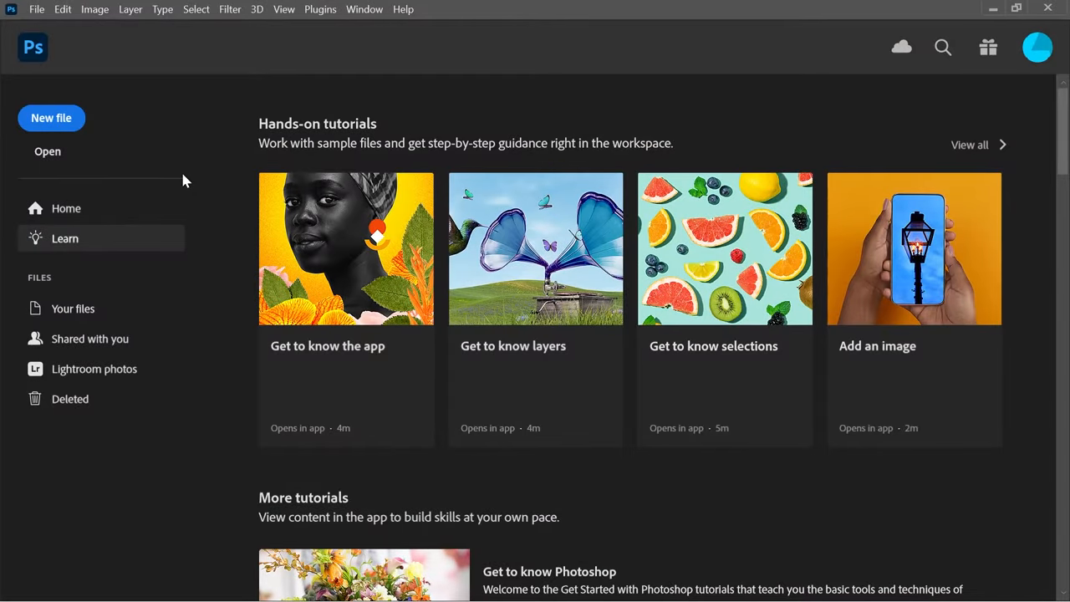
Launch the Image Processor from File > Scripts
left_click(37, 10)
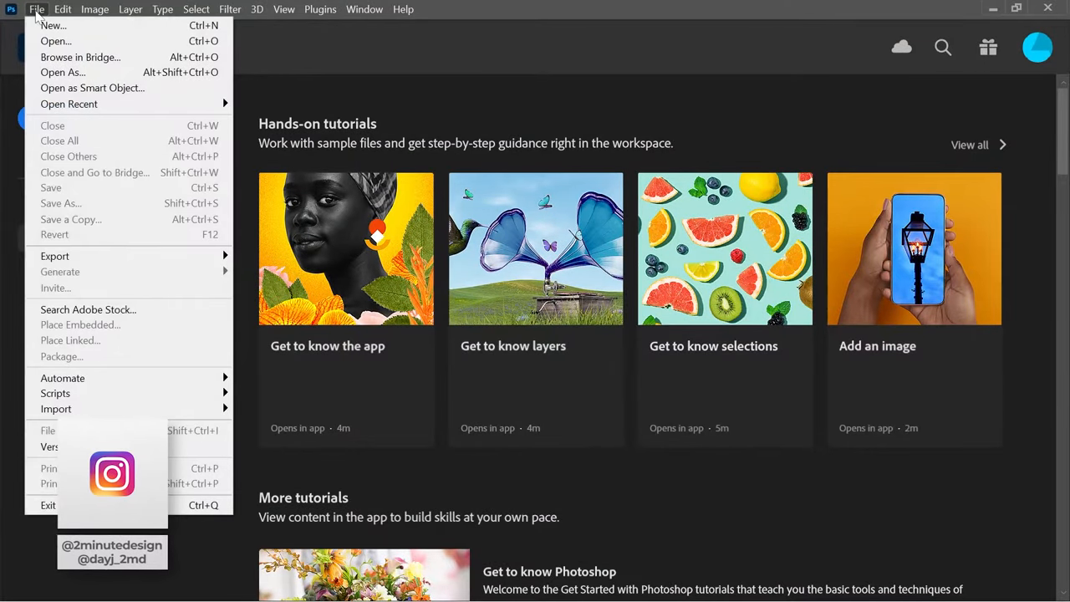
mouse_move(55, 393)
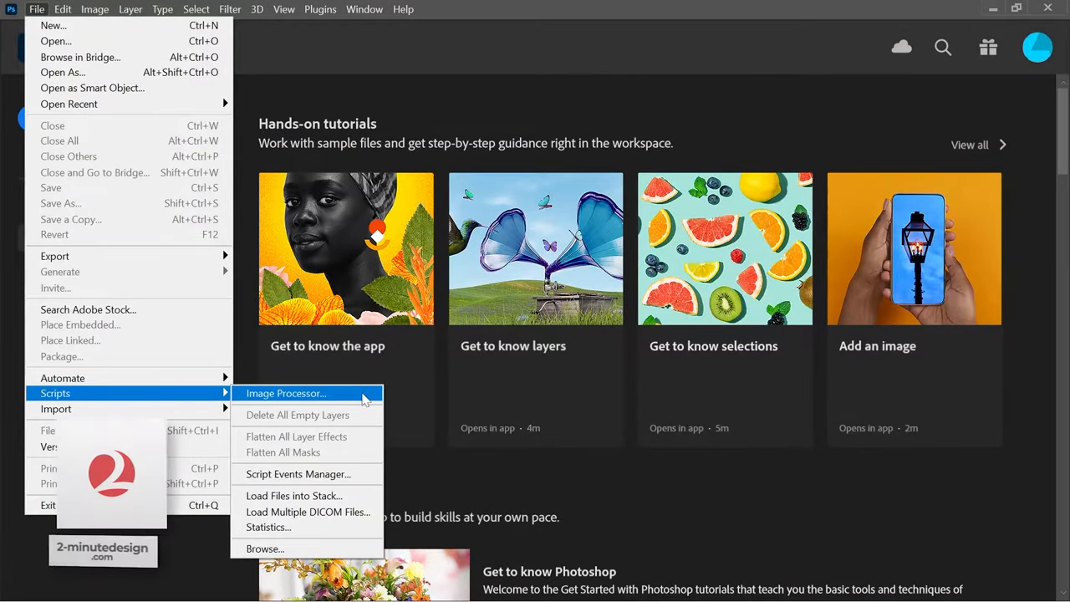
left_click(286, 393)
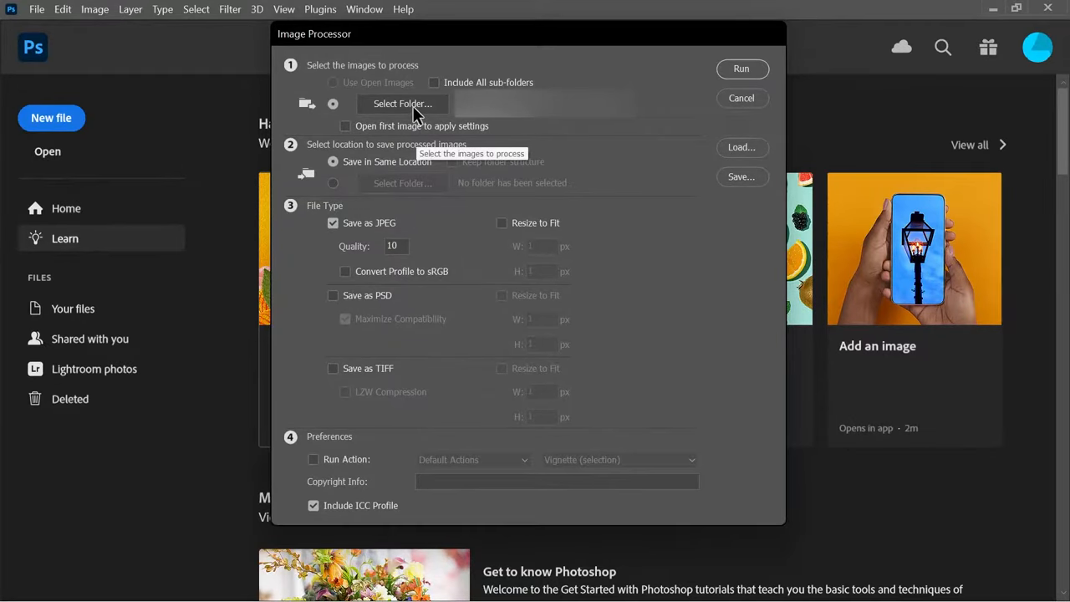
Choose the PSD folder as the source and keep Save in Same Location
left_click(402, 104)
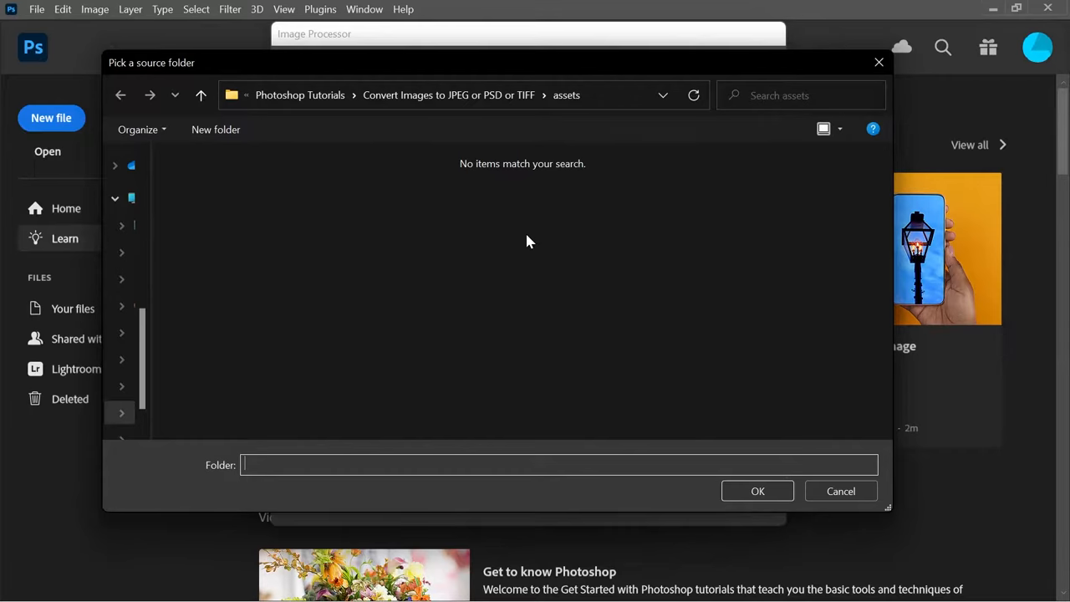
left_click(840, 492)
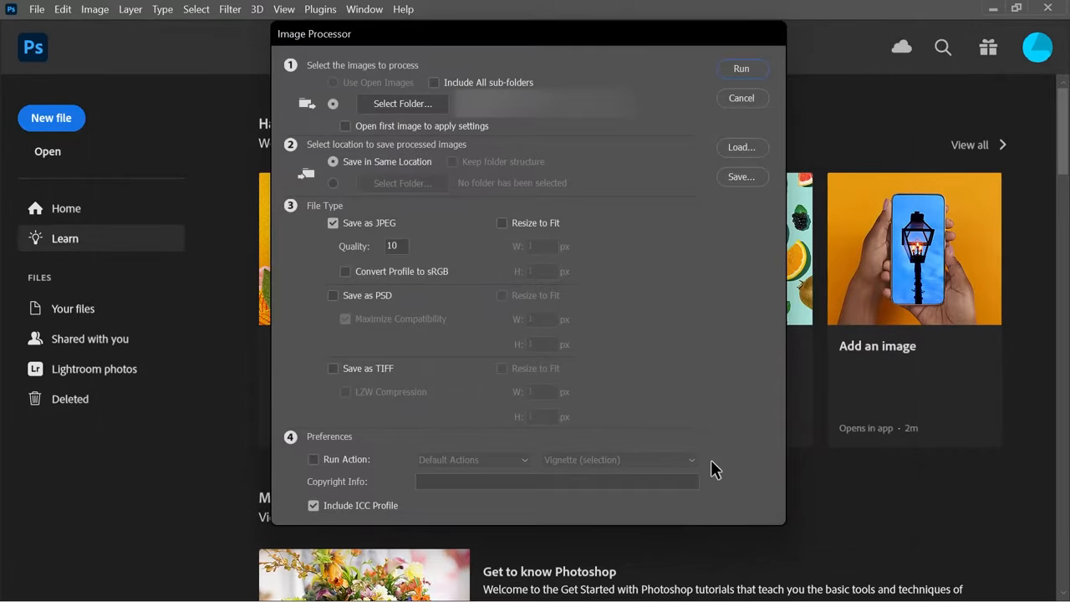
mouse_move(518, 117)
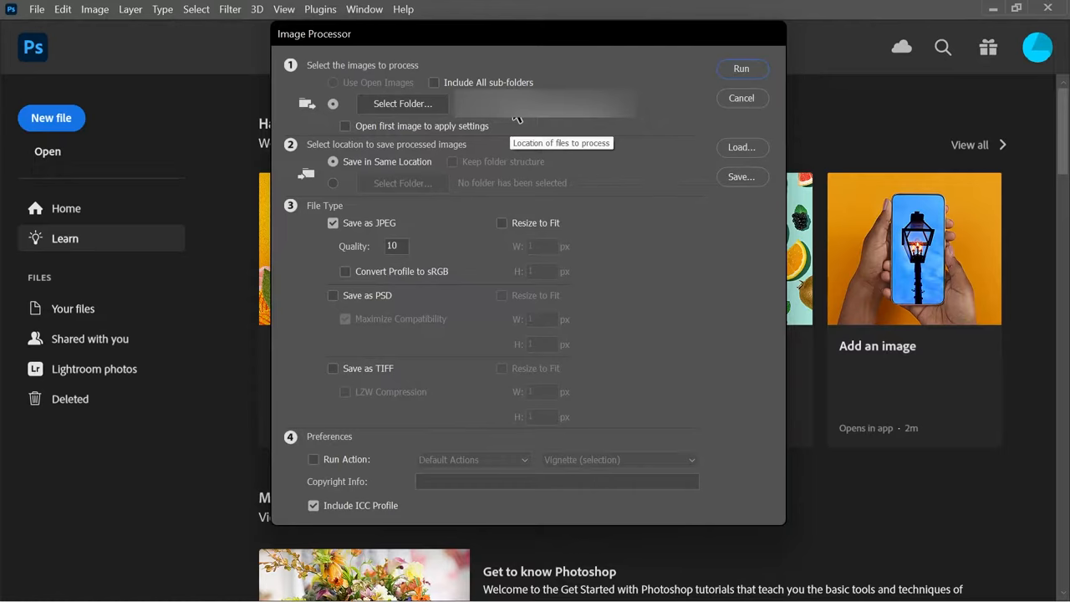
mouse_move(500, 73)
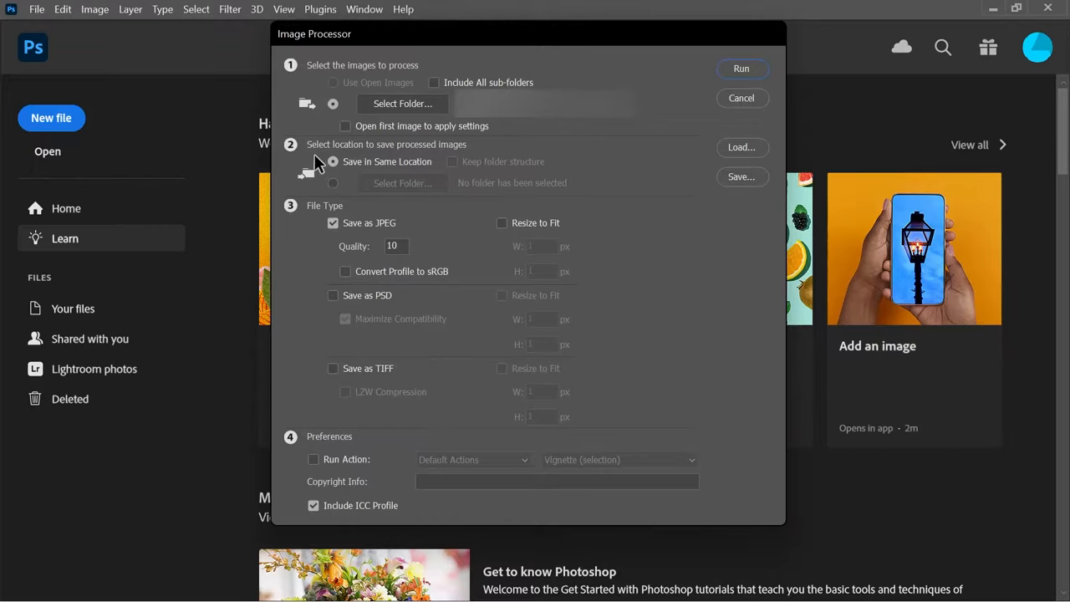
left_click(332, 182)
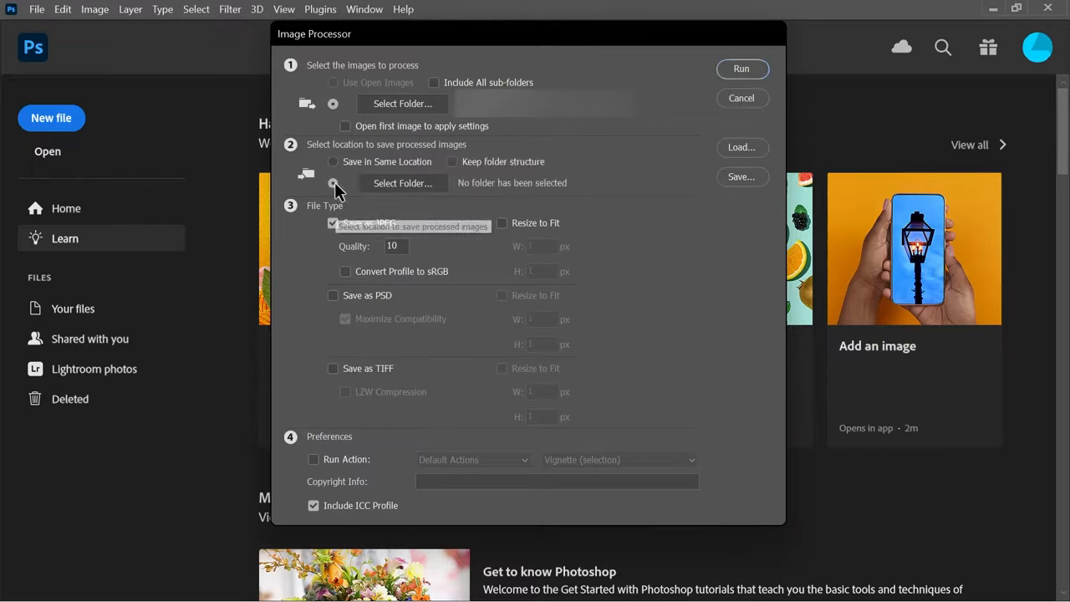
left_click(333, 161)
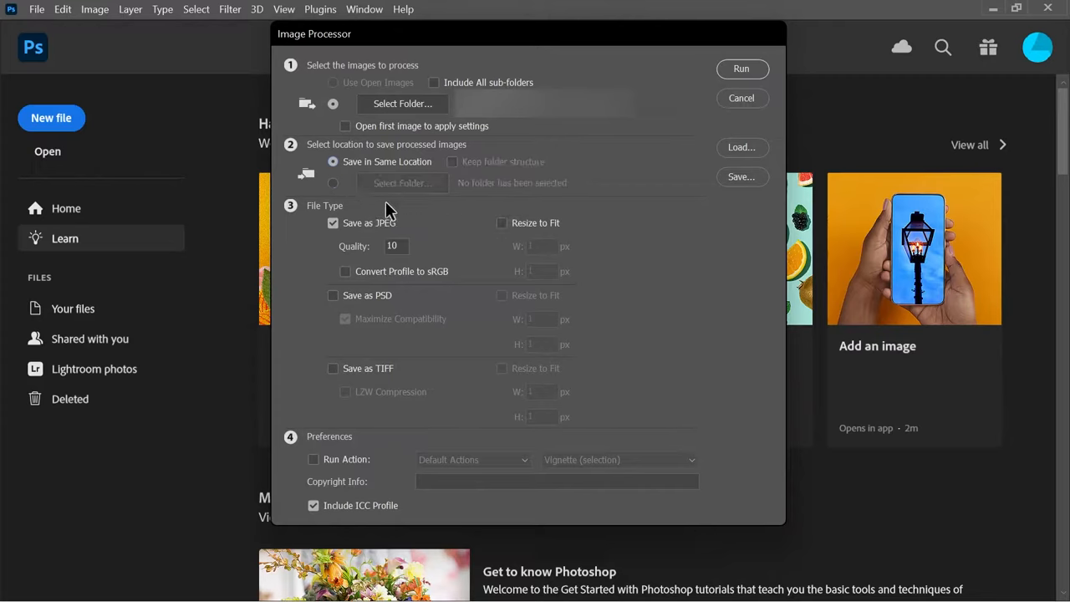
mouse_move(422, 242)
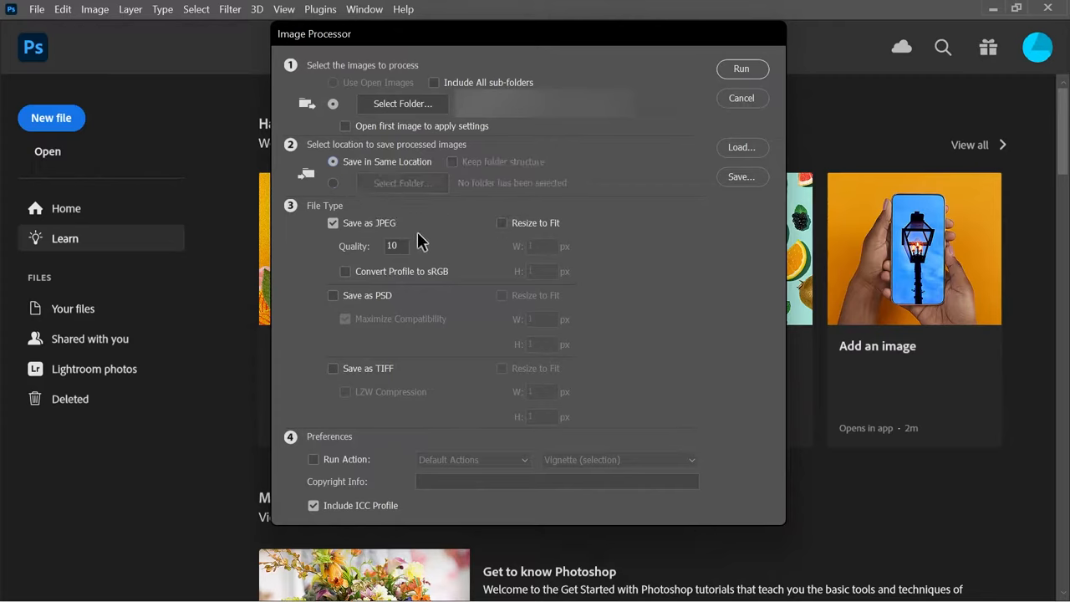
mouse_move(335, 241)
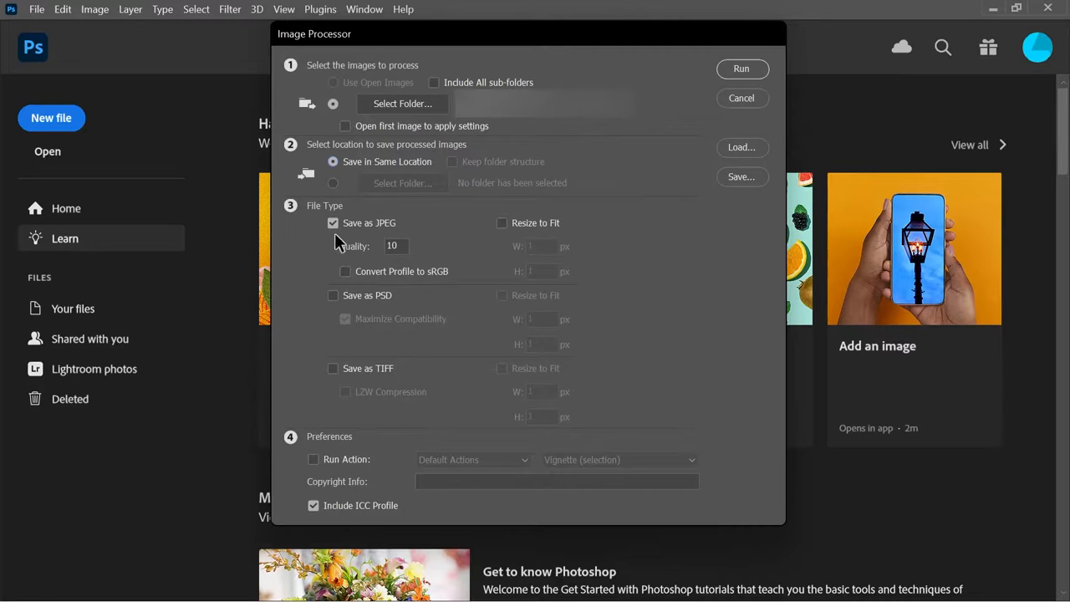
mouse_move(307, 291)
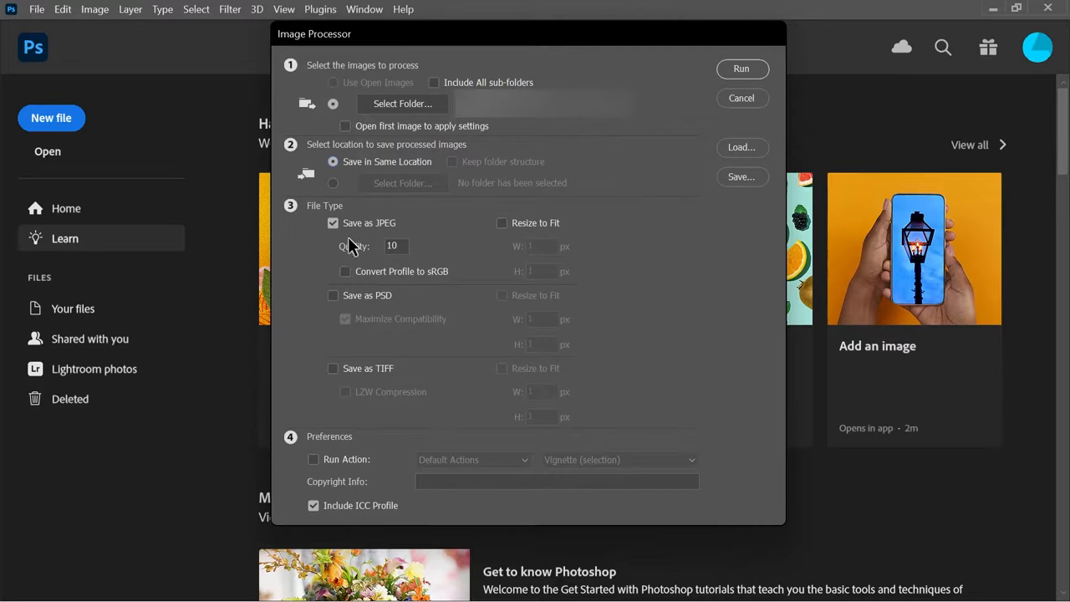
mouse_move(448, 247)
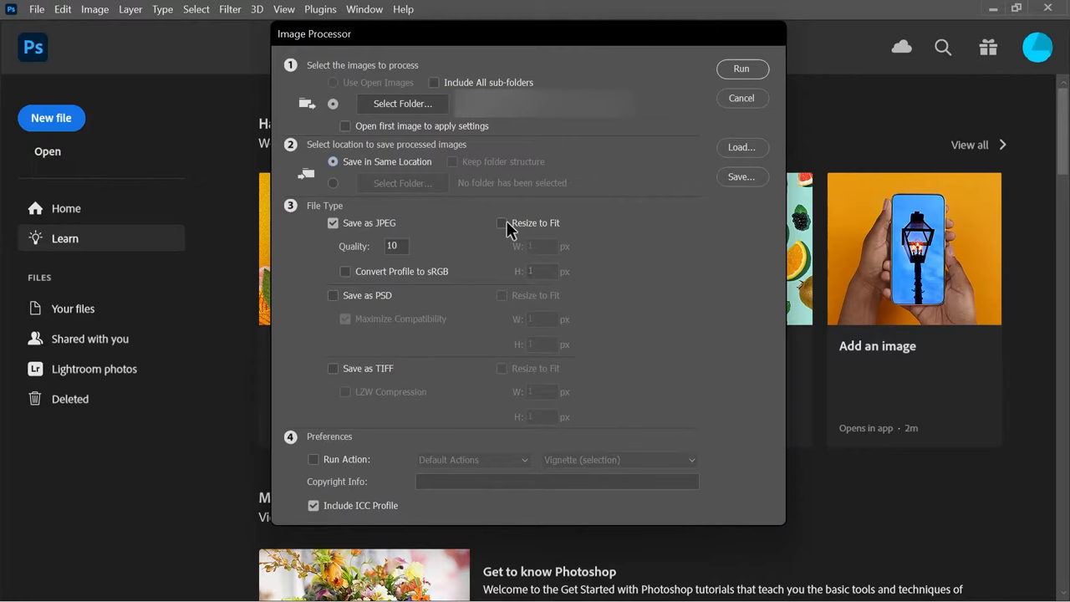
left_click(502, 223)
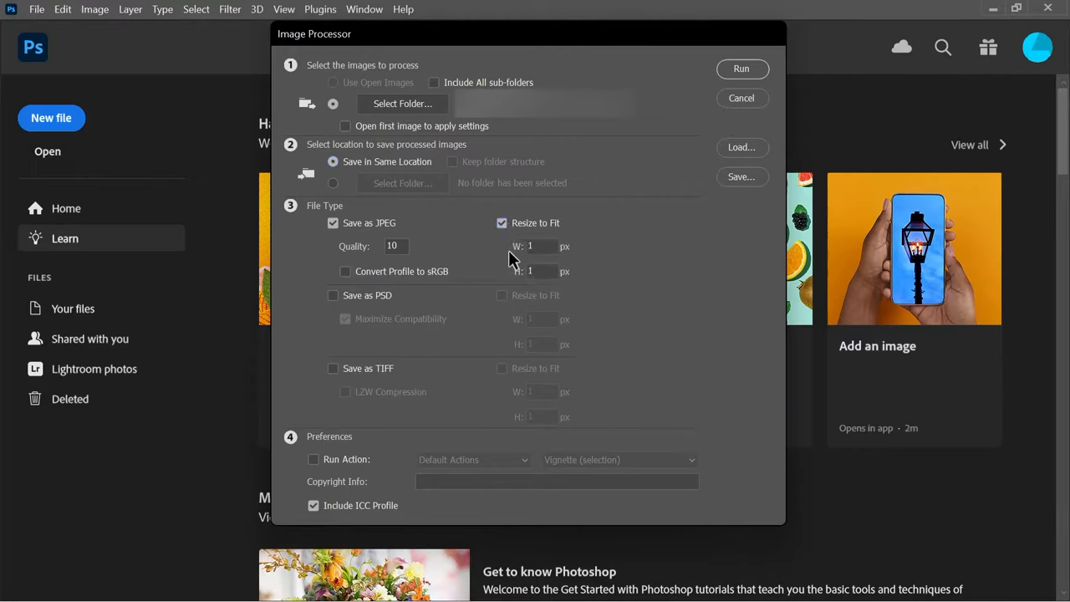
mouse_move(502, 251)
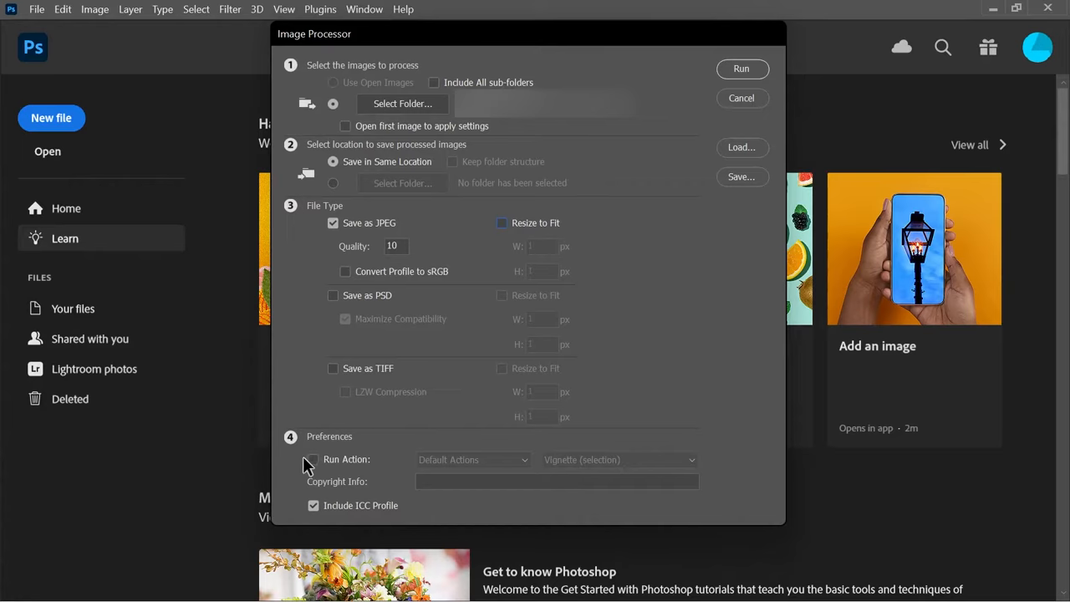
mouse_move(351, 475)
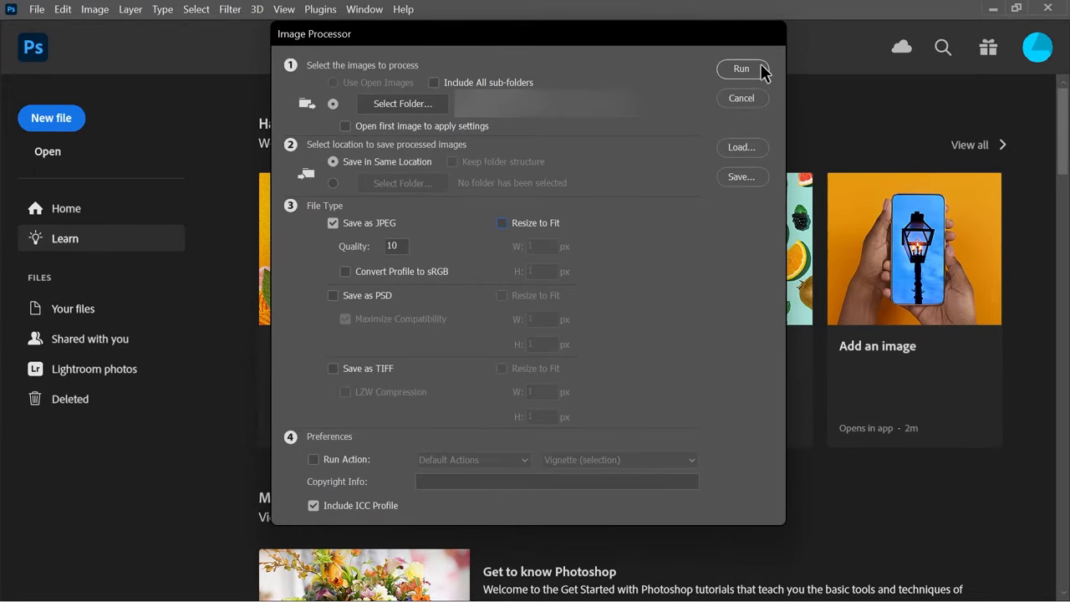
Run the Image Processor to convert all the PSDs to JPEG
left_click(741, 68)
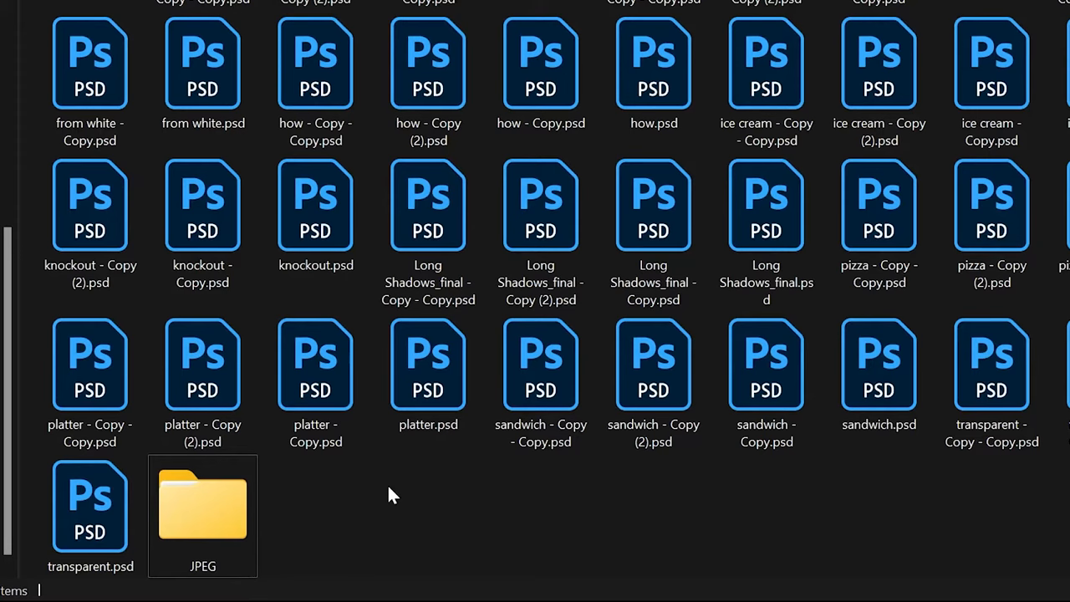
Enter the new JPEG folder and browse the converted JPG files
left_click(202, 505)
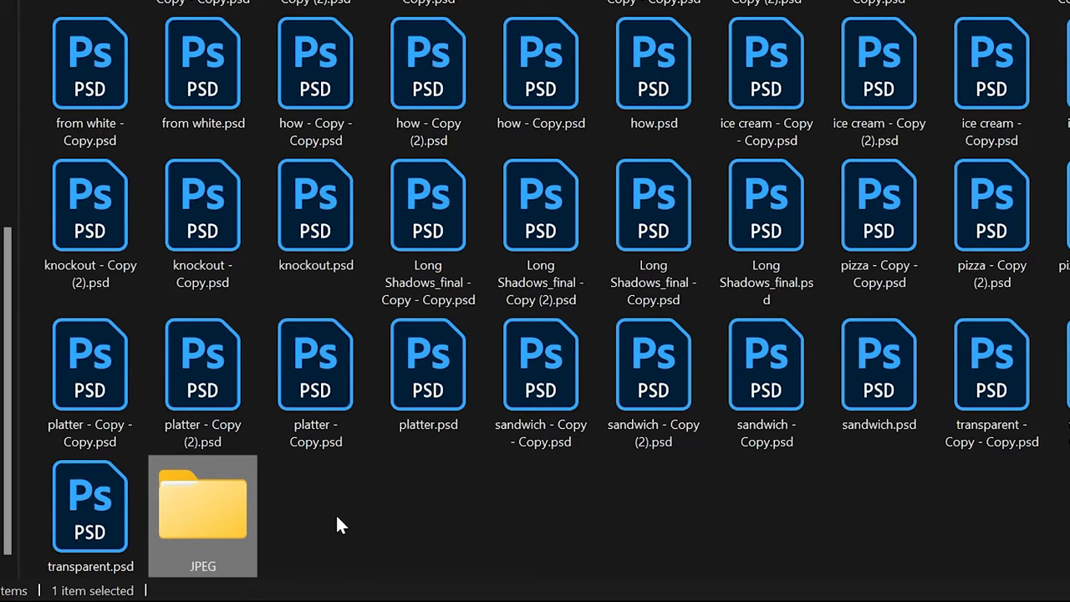
double_click(202, 502)
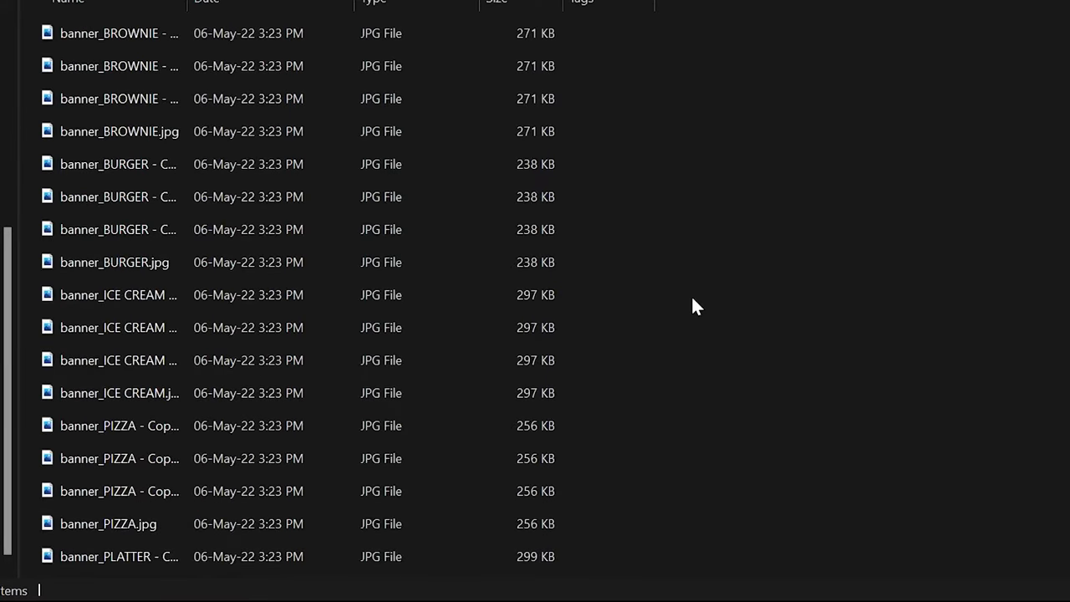
scroll("down", 3)
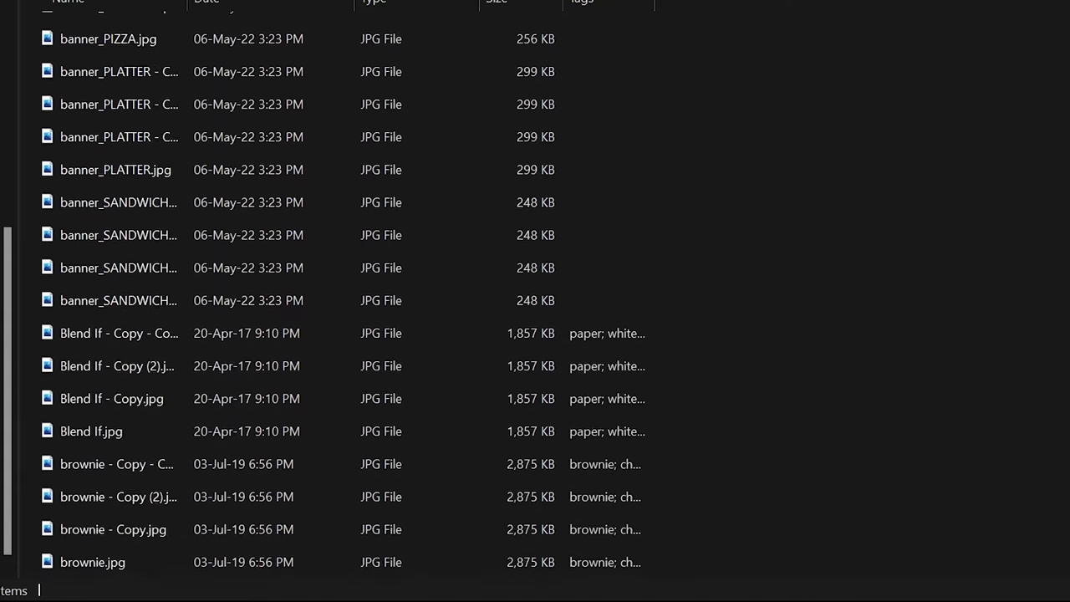